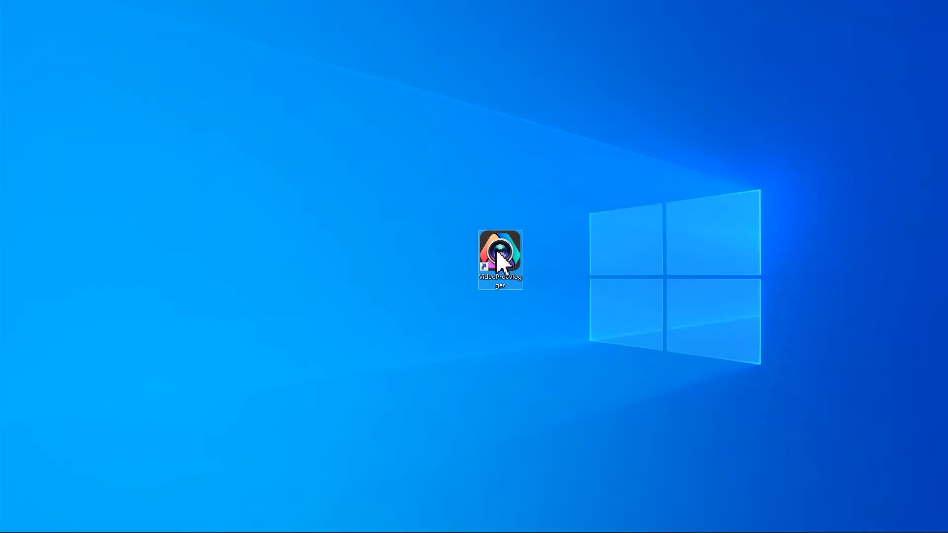
Launch VideoProc Vlogger from its desktop shortcut.
double_click(499, 254)
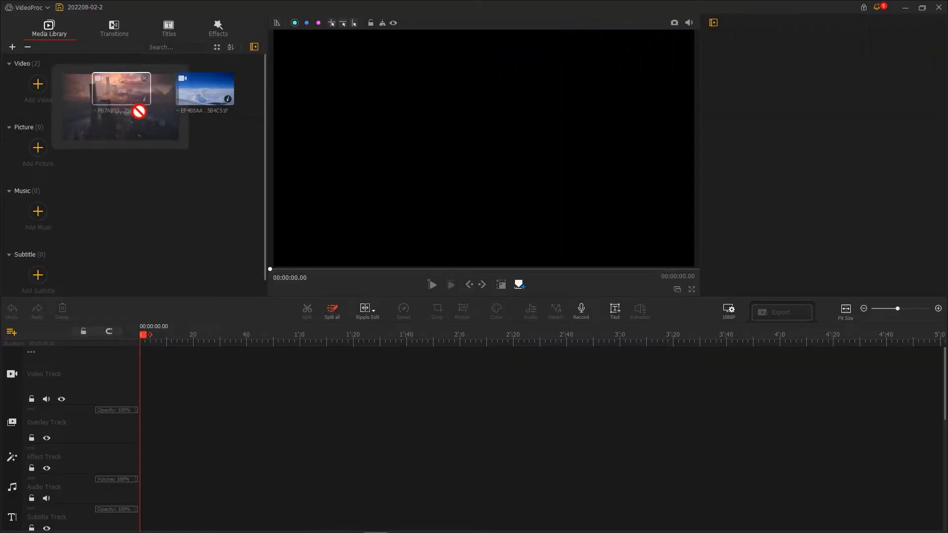
Drag the city sunset clip from the media library onto the timeline.
drag(121, 89, 198, 374)
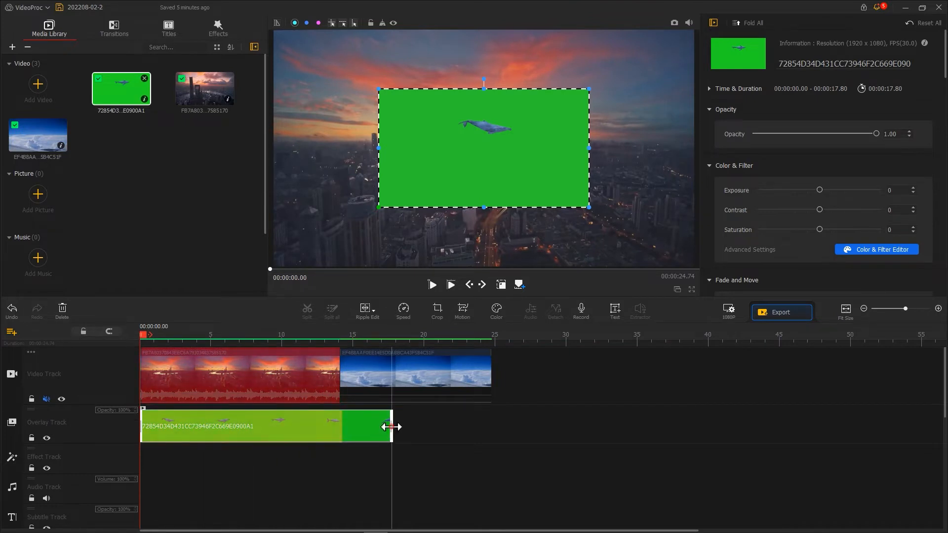
Trim the whale clip to about 14 seconds, enlarge it to fill the frame, and open Motion.
drag(391, 426, 340, 426)
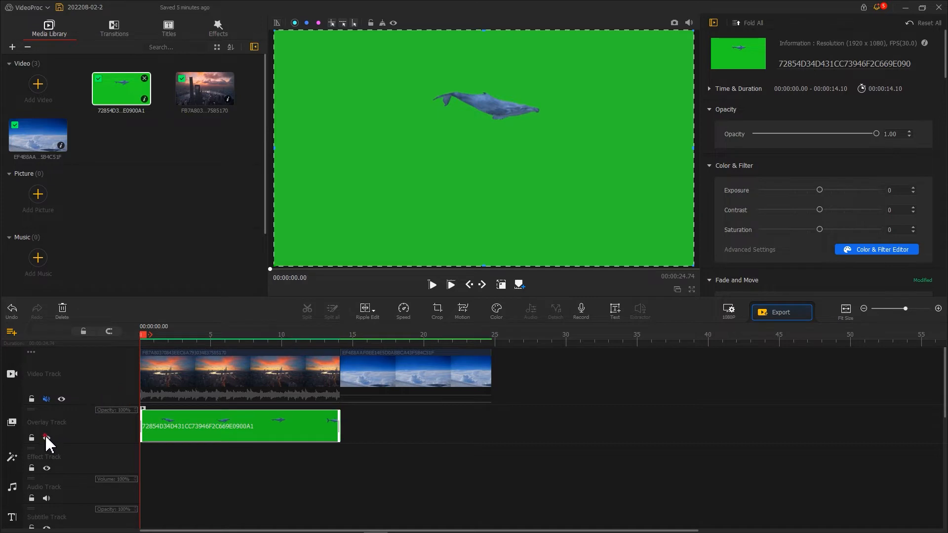
click(431, 284)
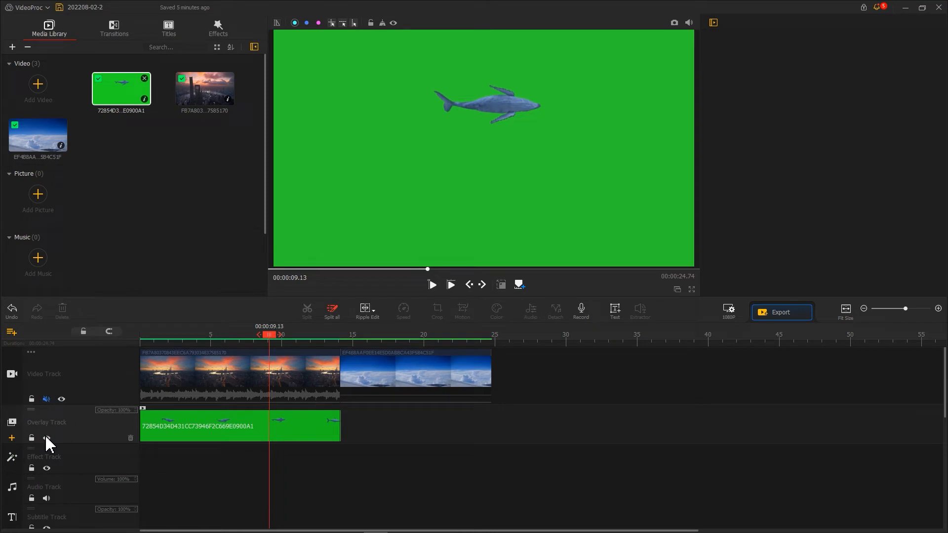
click(239, 425)
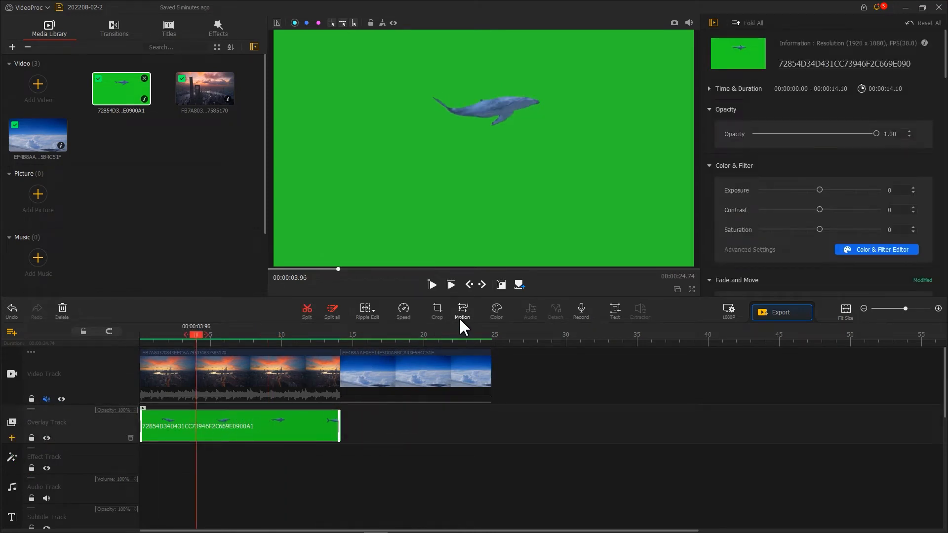
click(462, 312)
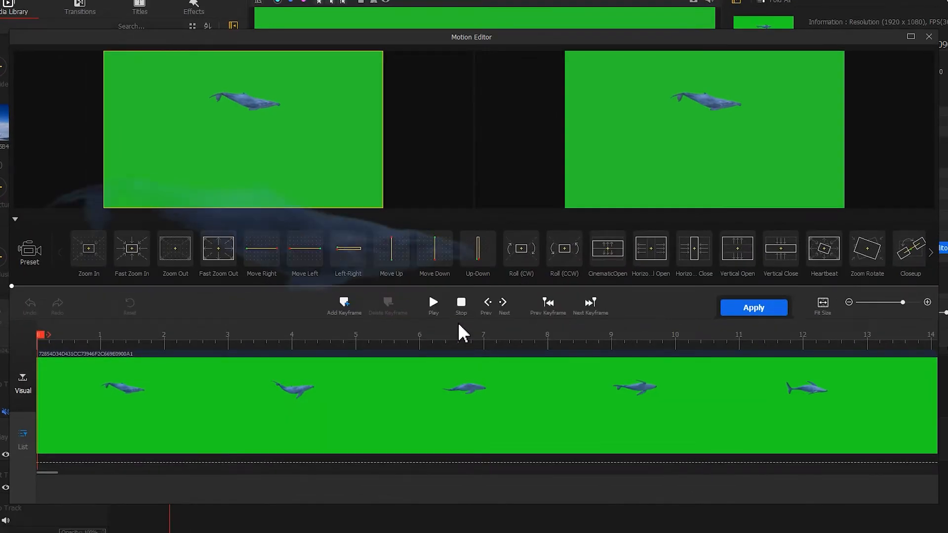
Add an end keyframe that enlarges the whale and shifts it toward the left.
click(433, 301)
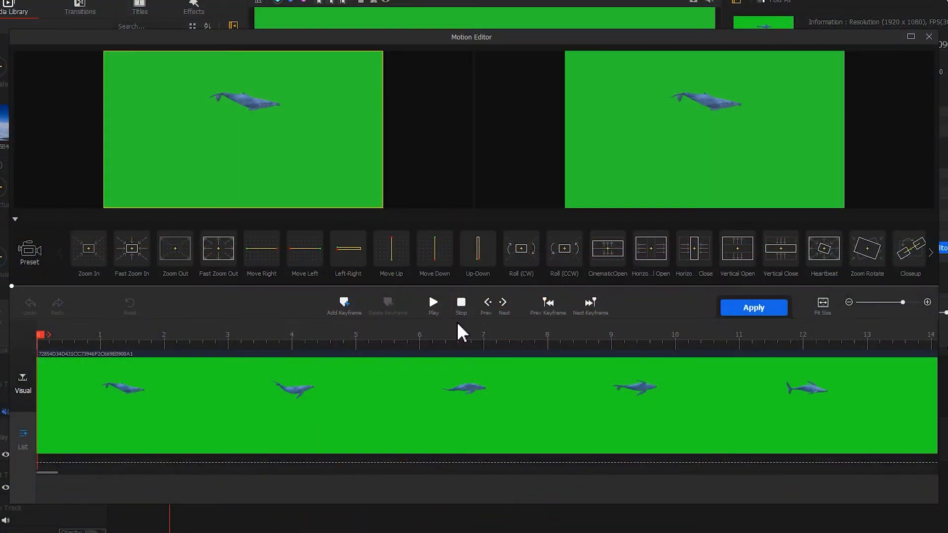
click(344, 304)
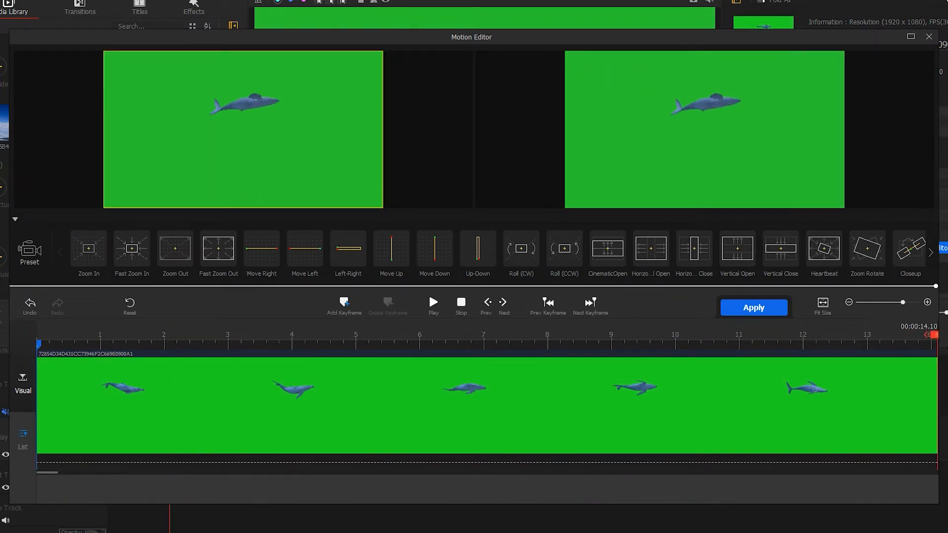
click(343, 305)
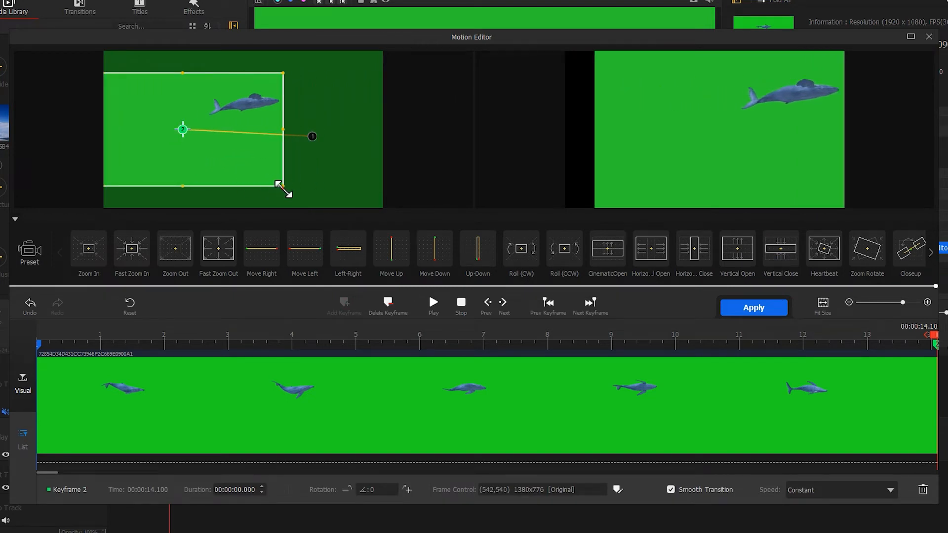
drag(283, 186, 343, 206)
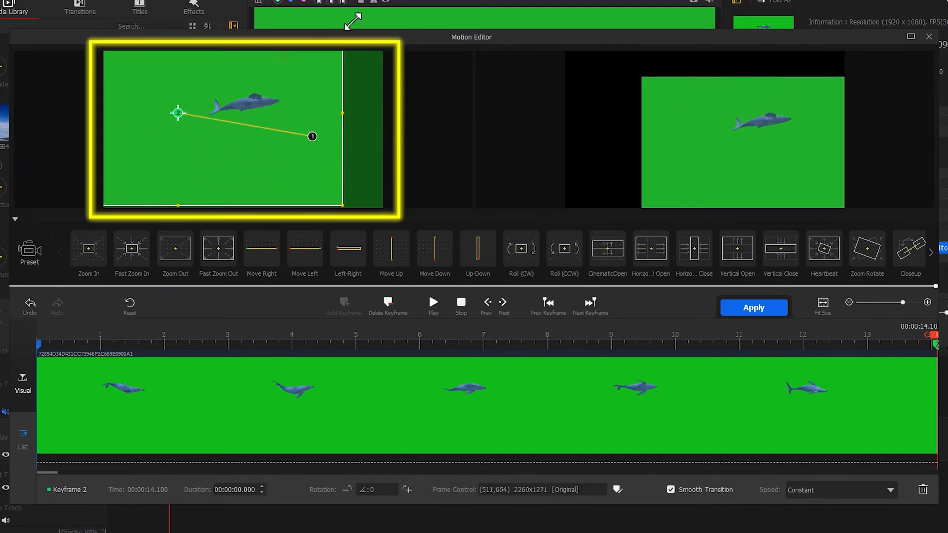
drag(177, 112, 121, 148)
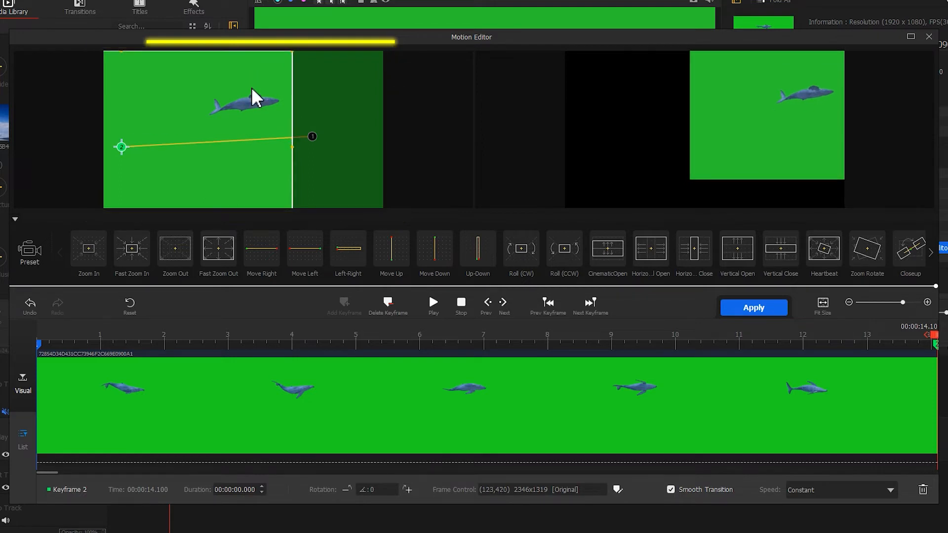
Preview the whale's two-keyframe motion path and apply it.
click(433, 305)
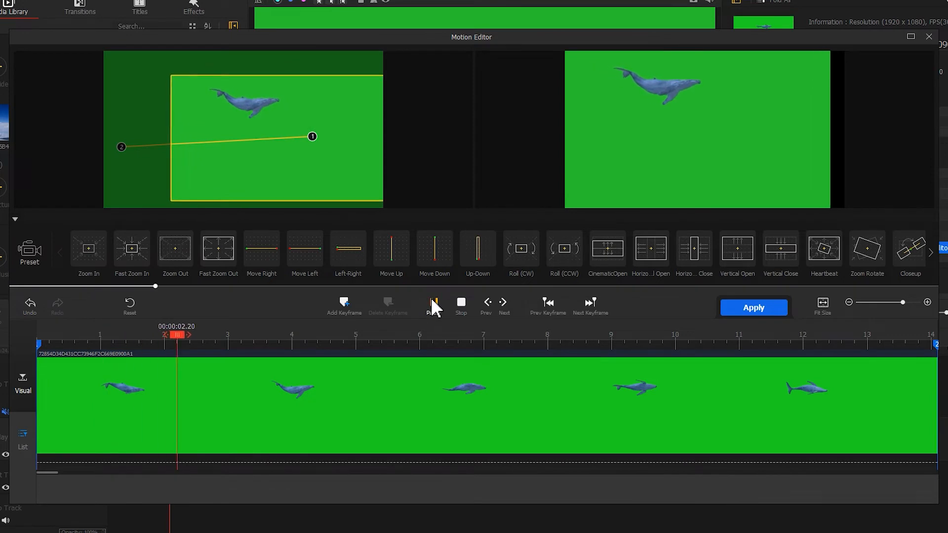
click(433, 305)
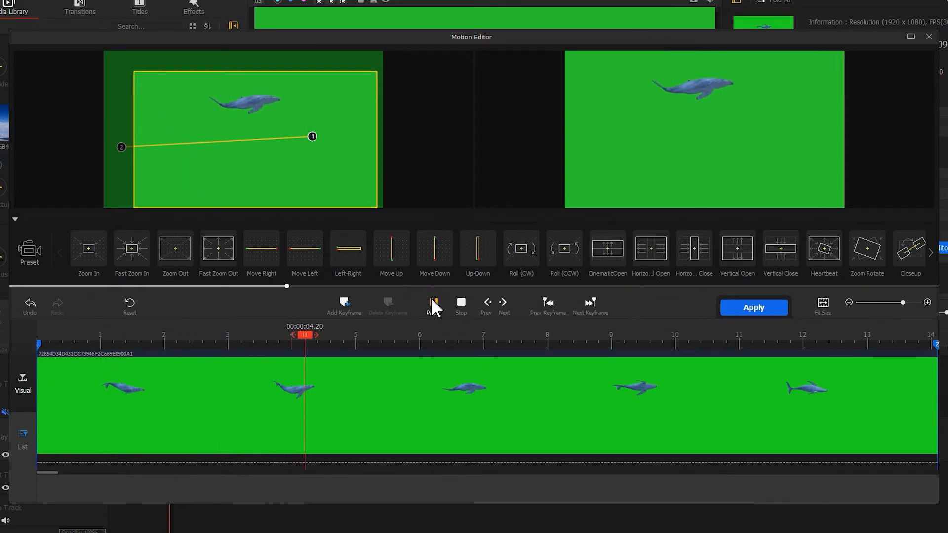
click(434, 305)
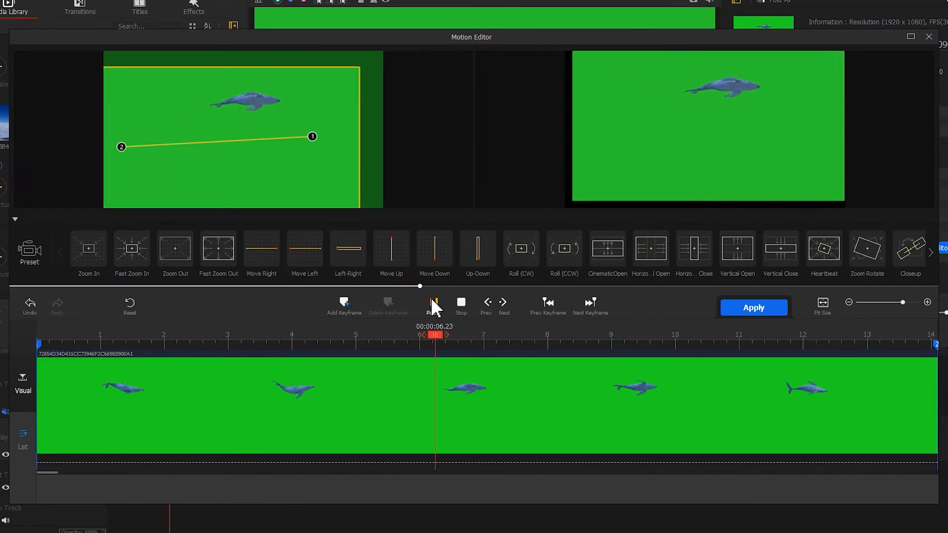
click(752, 308)
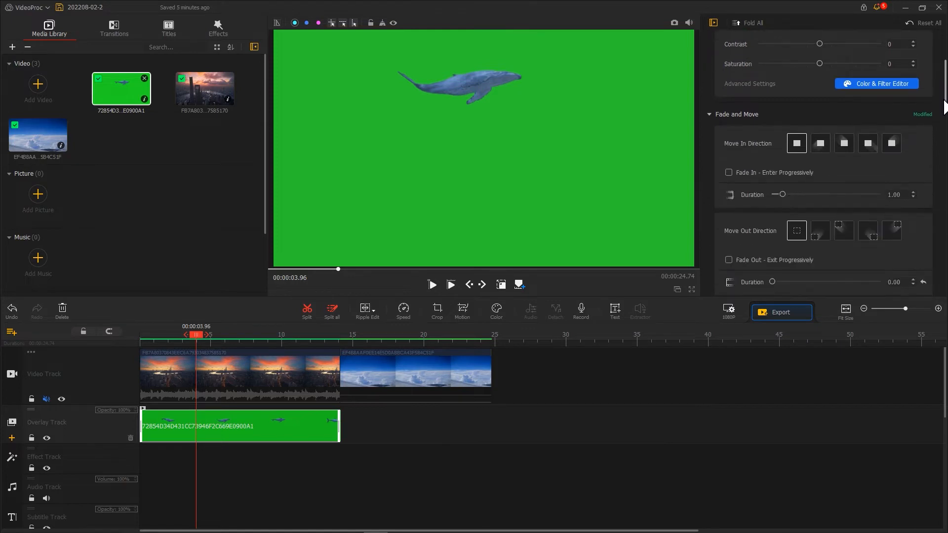
Key out the whale's sampled green background with tolerance 9 and smoothness 19.
scroll(down, 3)
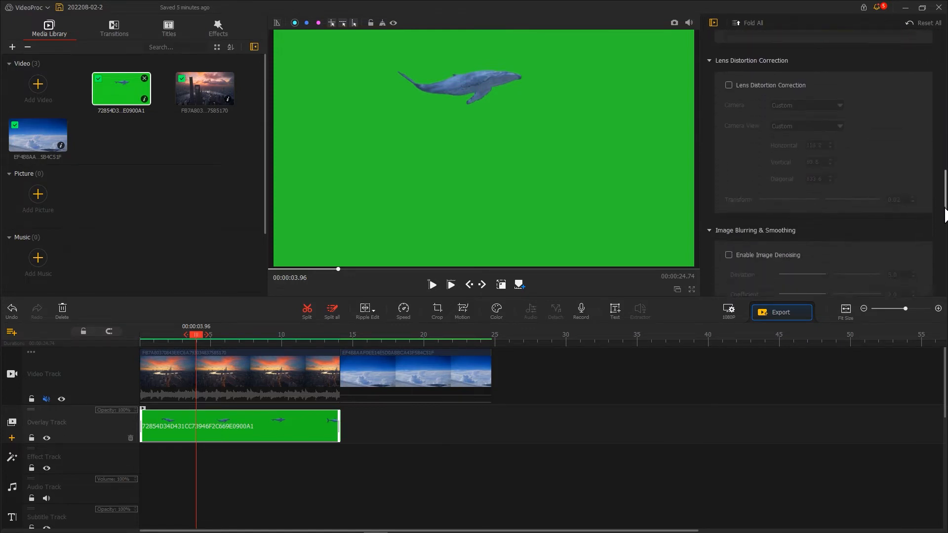
scroll(down, 3)
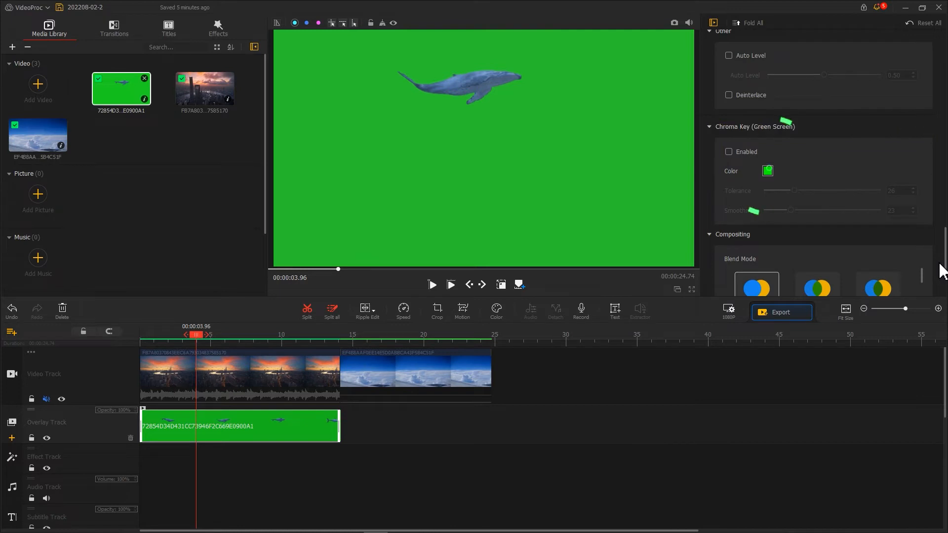
click(768, 171)
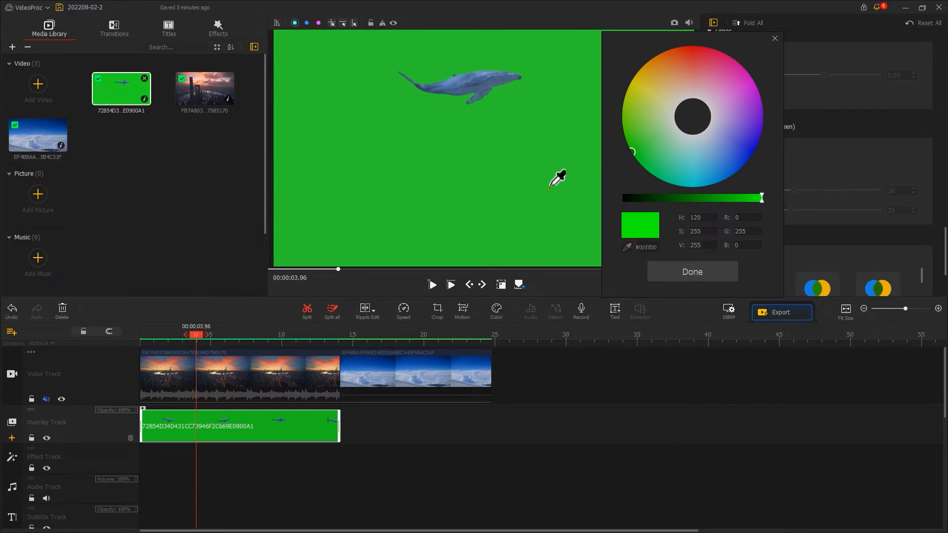
click(692, 271)
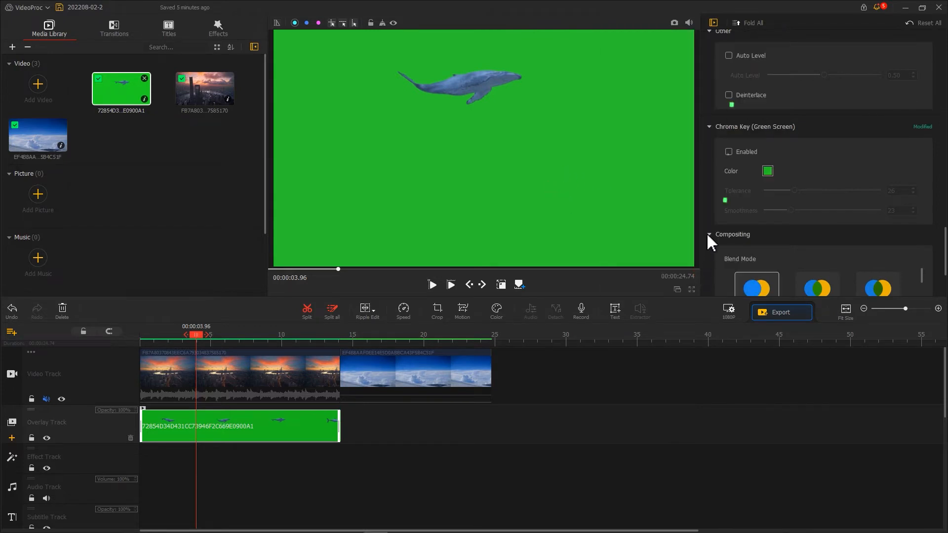
click(730, 152)
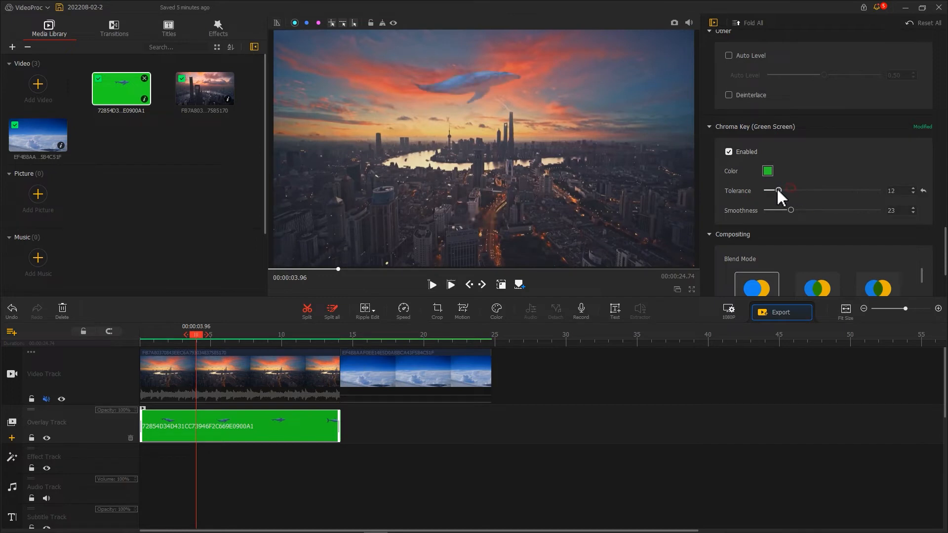
drag(792, 210, 770, 210)
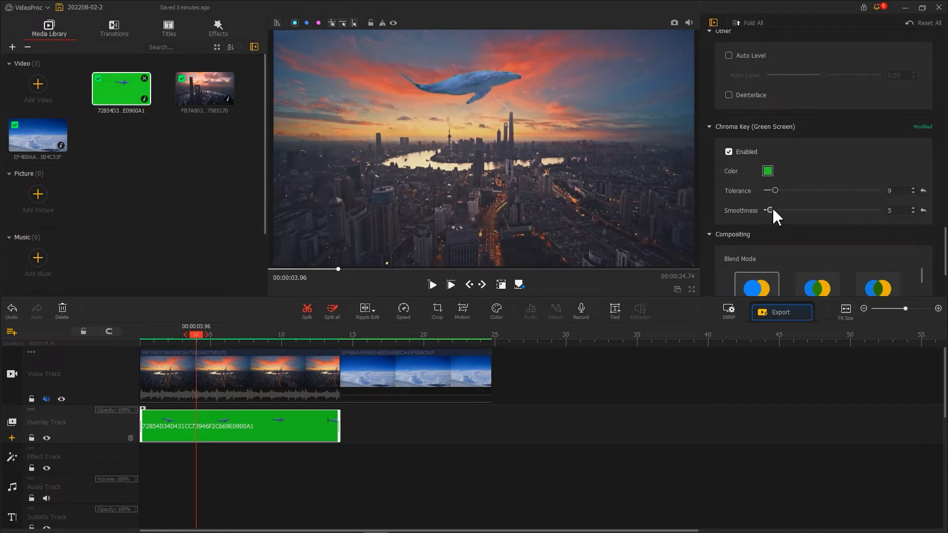
drag(771, 210, 785, 211)
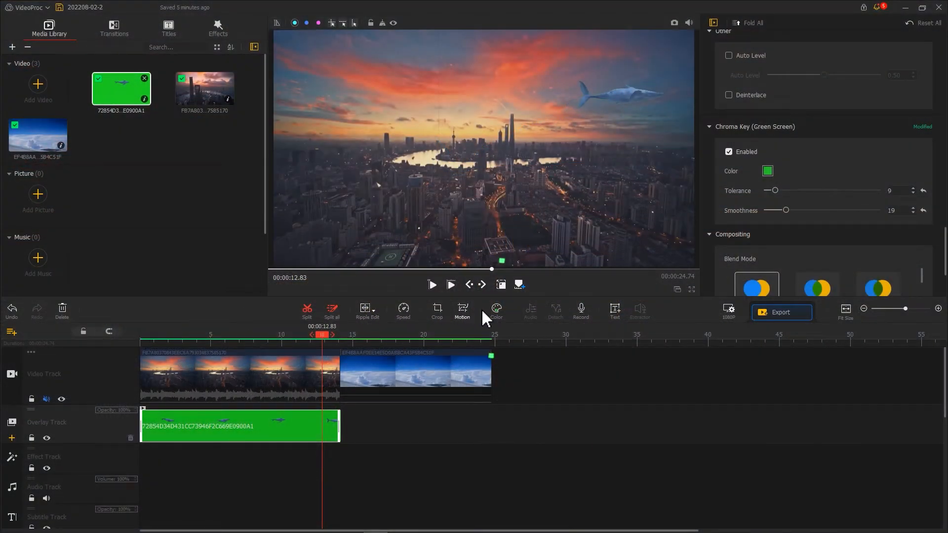
Give the whale the Mono filter with temperature -52.45 and tint -14.69.
click(495, 312)
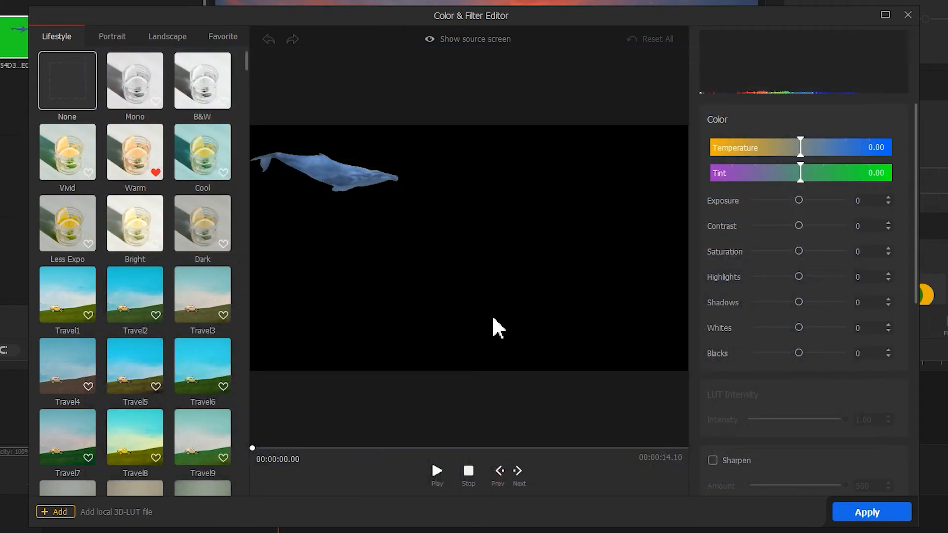
click(135, 80)
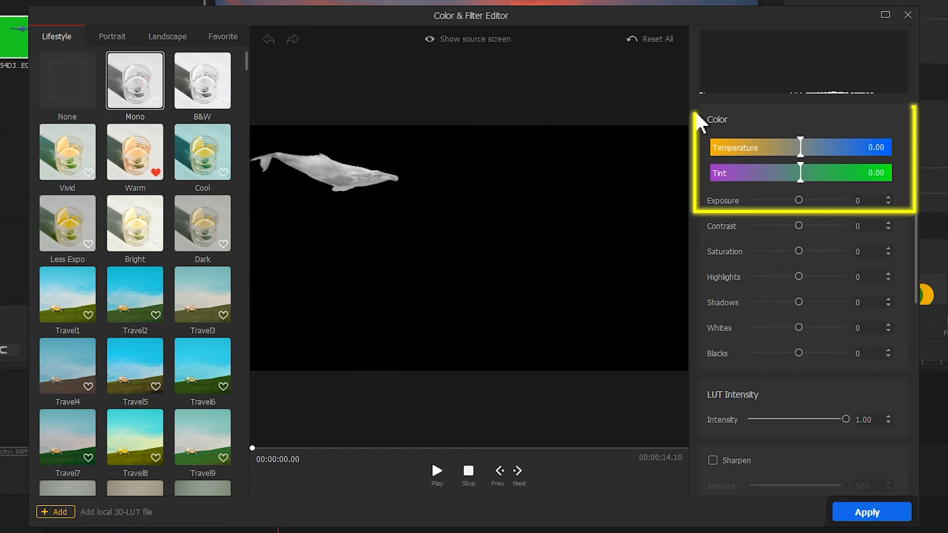
drag(800, 148, 738, 147)
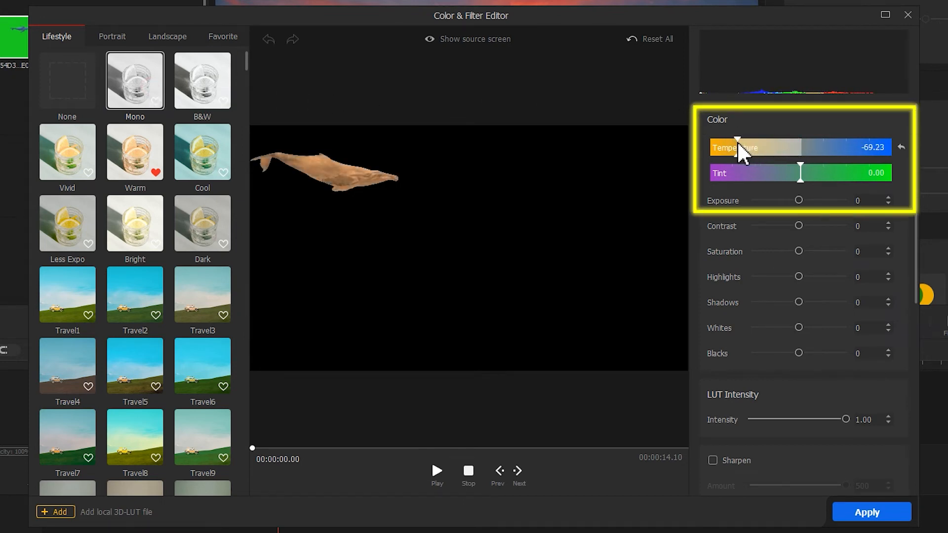
drag(800, 173, 782, 172)
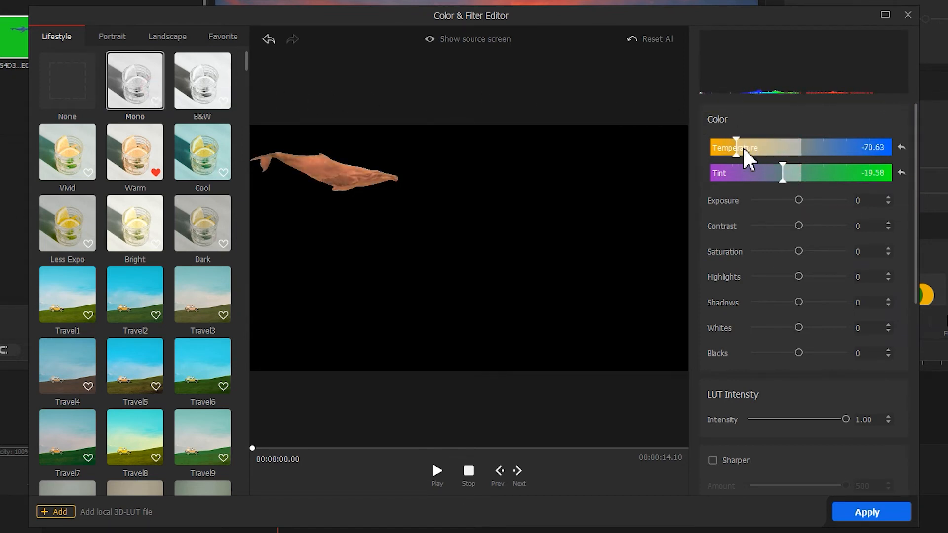
drag(736, 147, 754, 147)
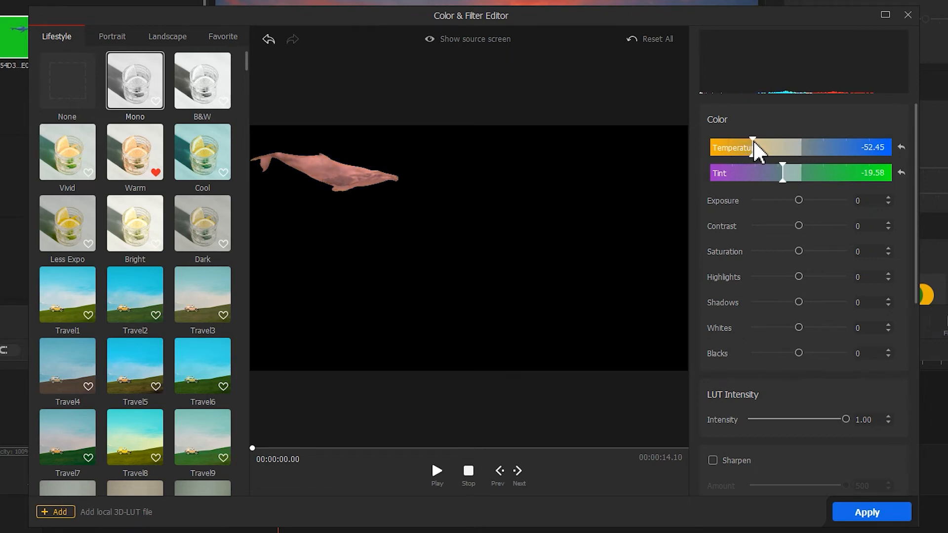
drag(772, 172, 786, 172)
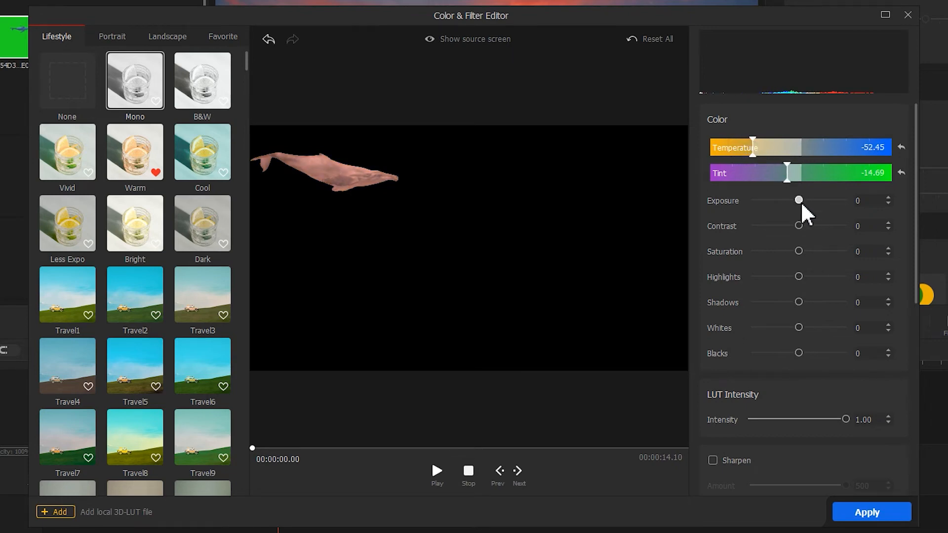
Set the whale's exposure to 14 and contrast to -16, then apply the grade.
drag(799, 200, 806, 200)
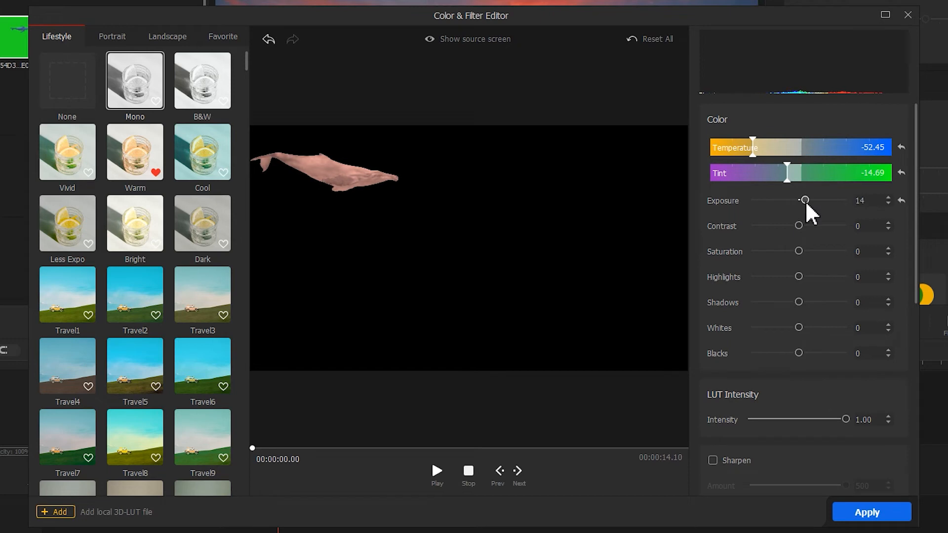
drag(798, 226, 794, 225)
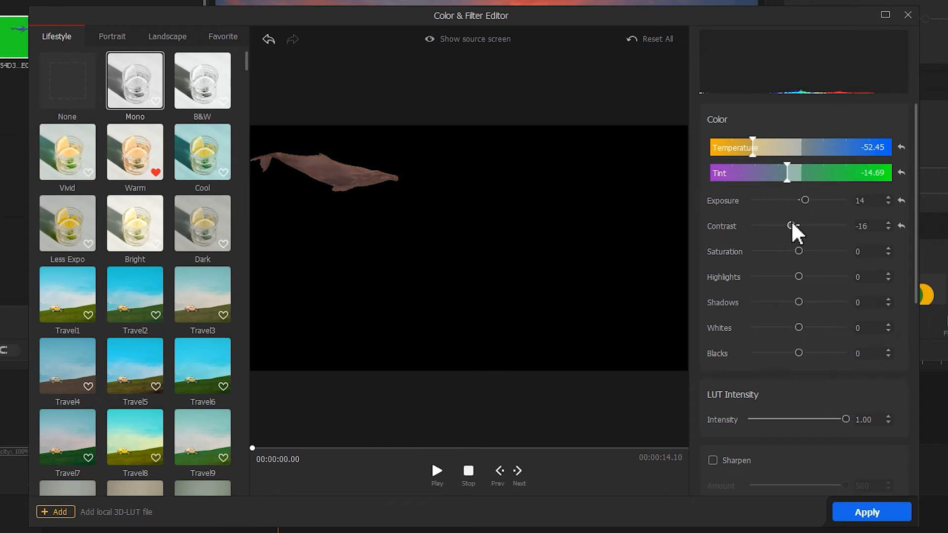
mouse_move(853, 458)
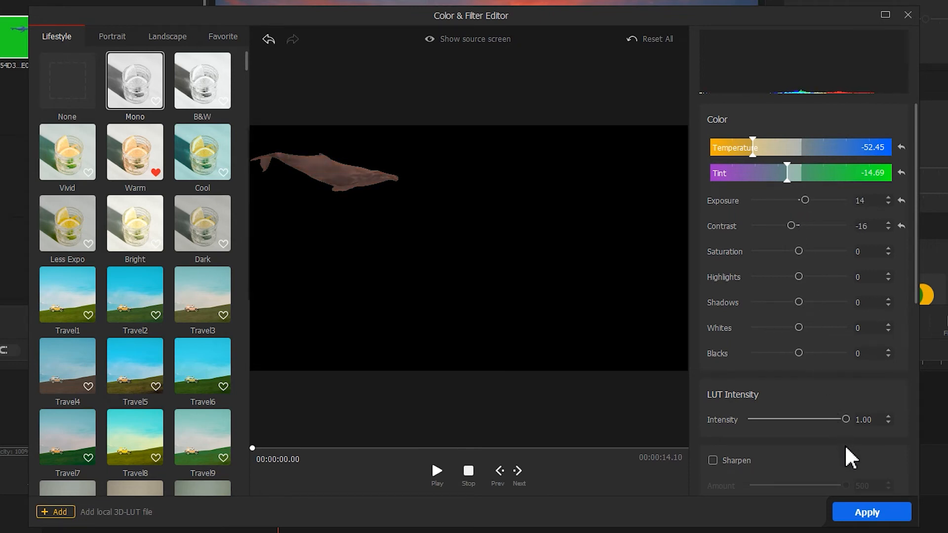
click(870, 512)
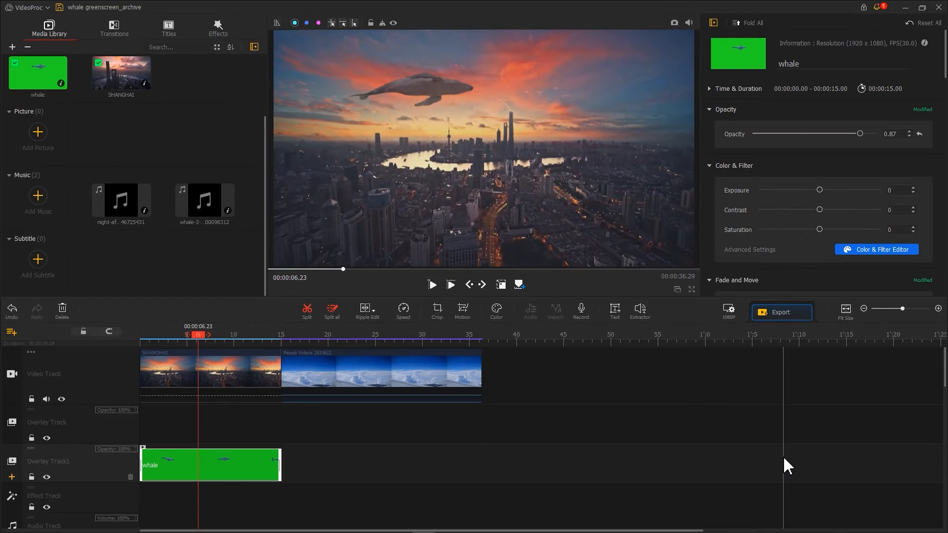
Add the night-after-night music and a second music file to the timeline's audio track.
click(121, 202)
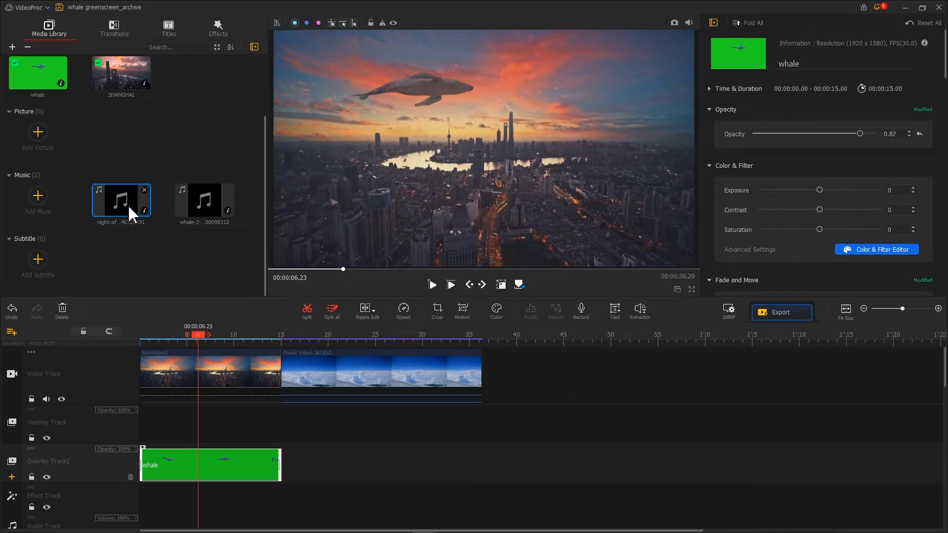
click(120, 202)
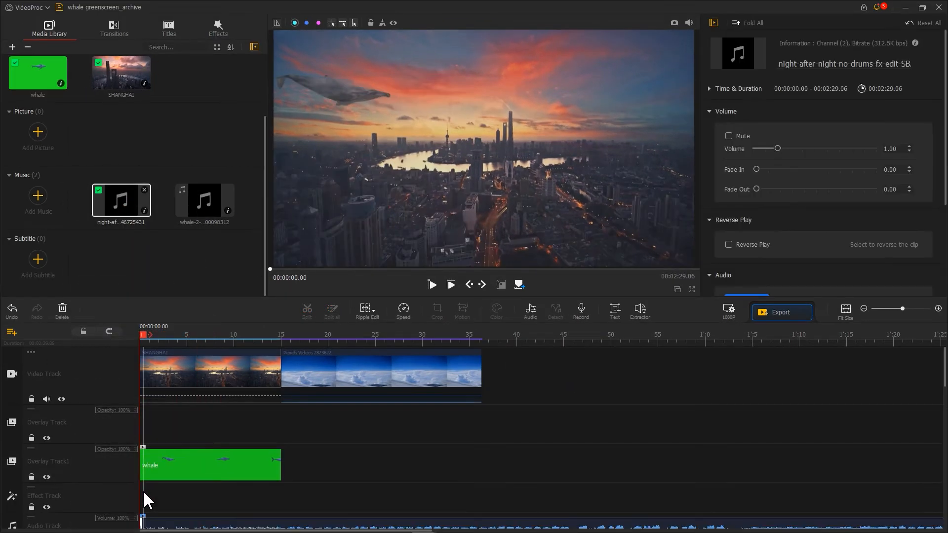
click(205, 202)
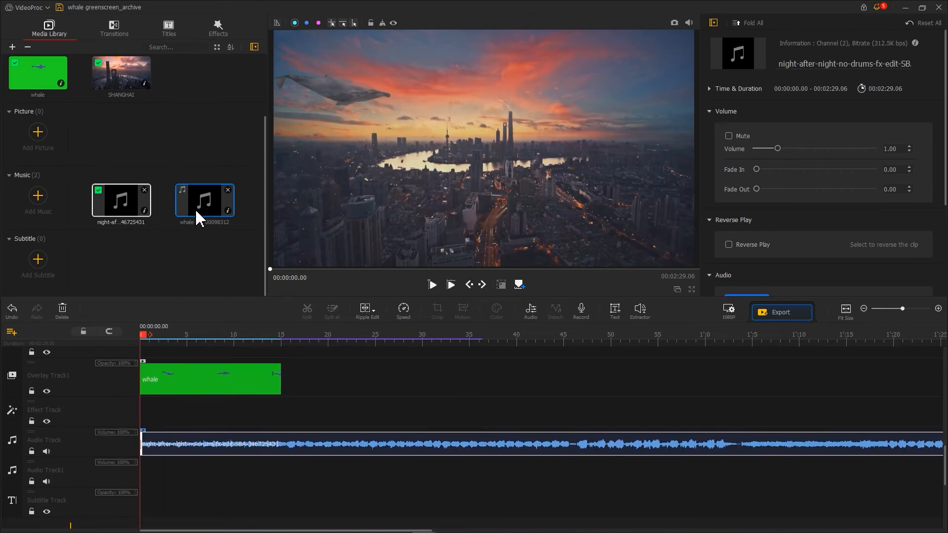
drag(205, 201, 169, 475)
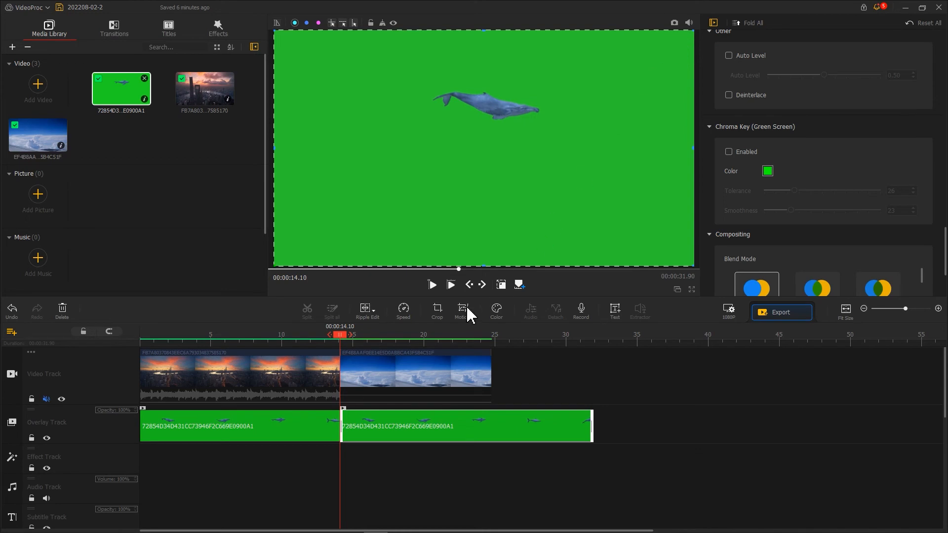
Apply a motion path to the second whale clip and start its colour grading.
click(463, 312)
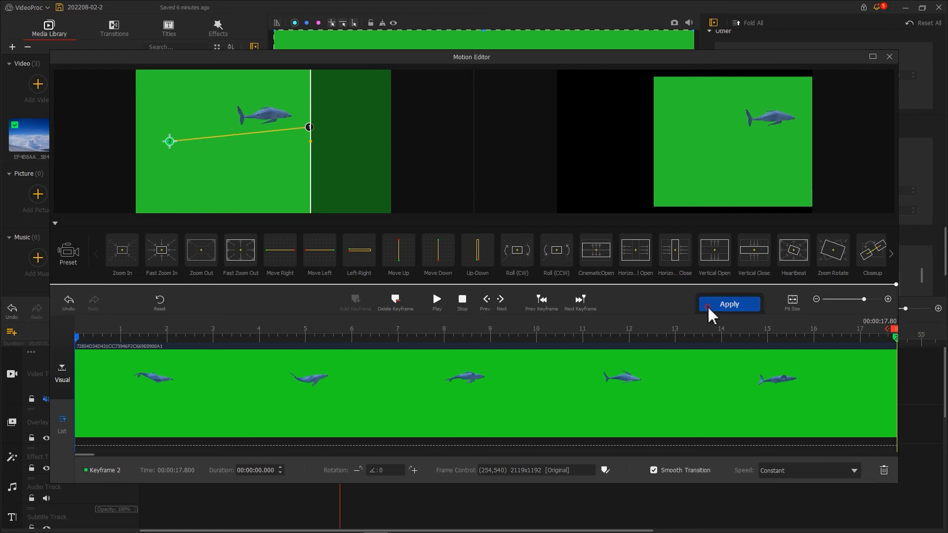
click(729, 304)
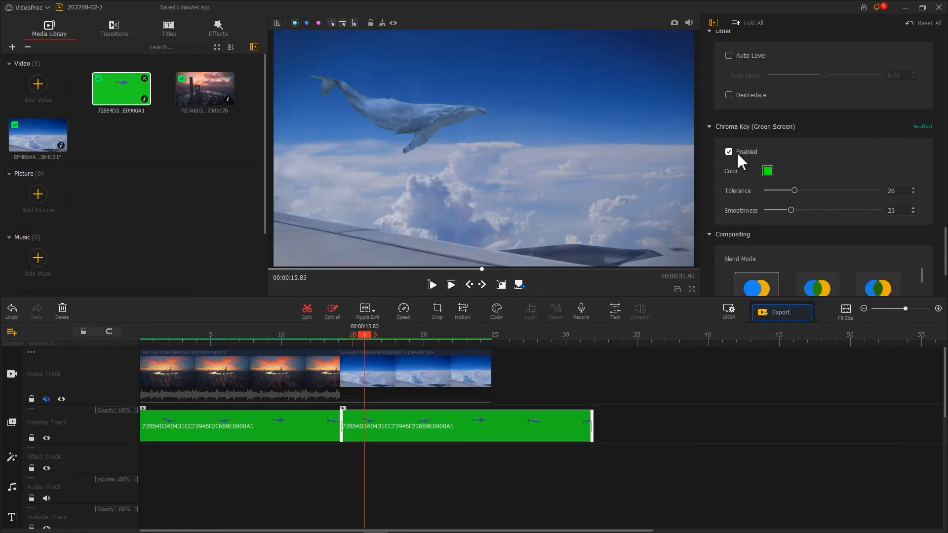
click(496, 311)
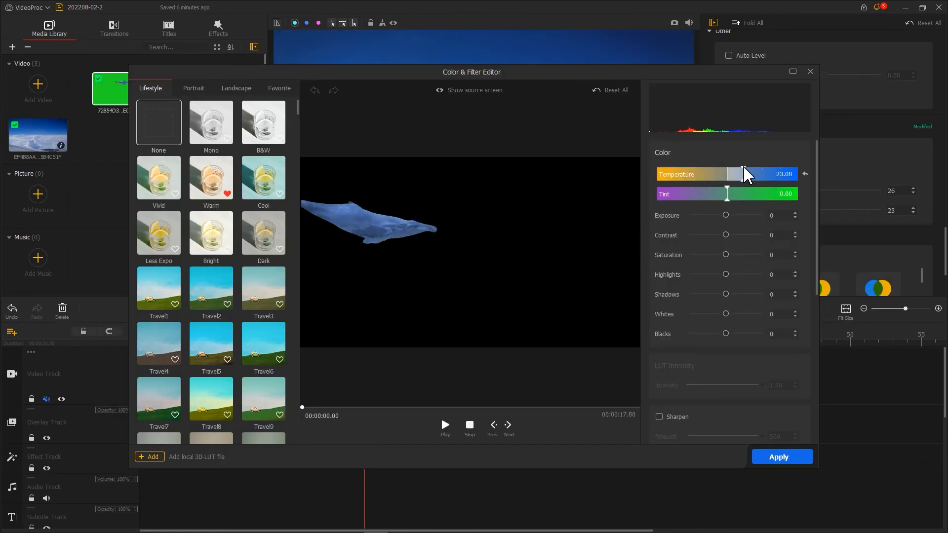